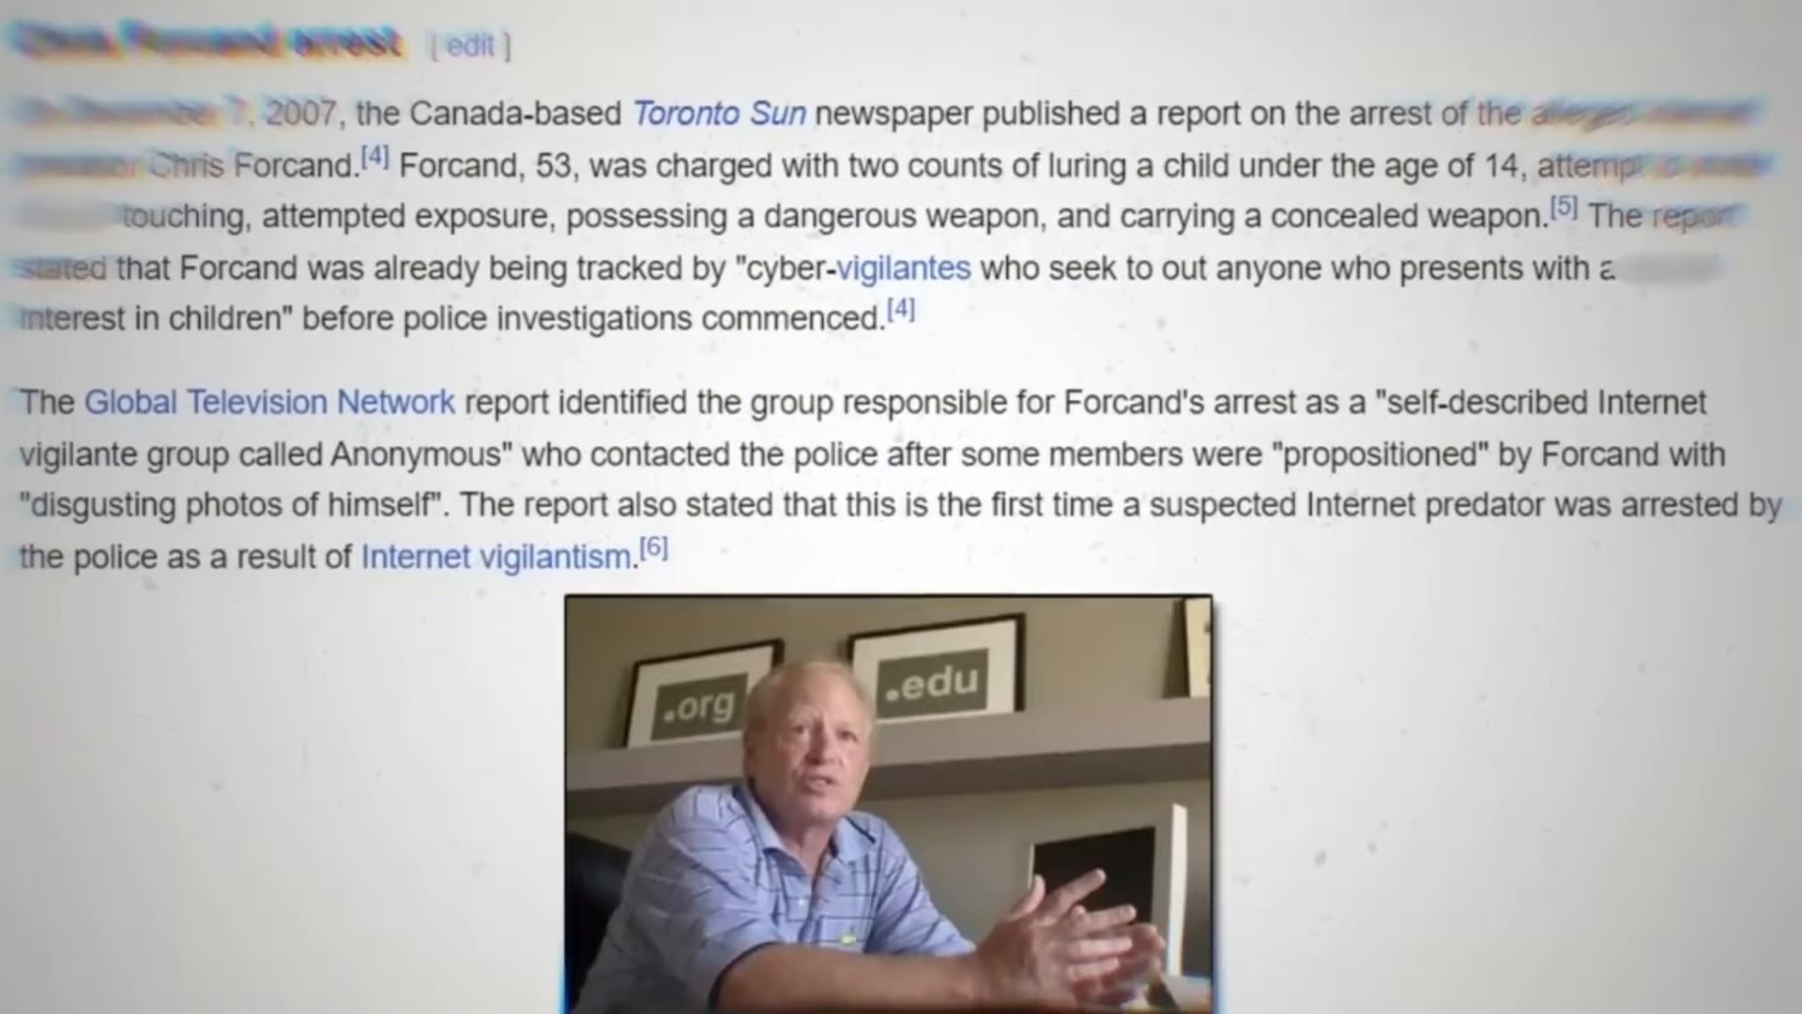
pyautogui.scroll(-3)
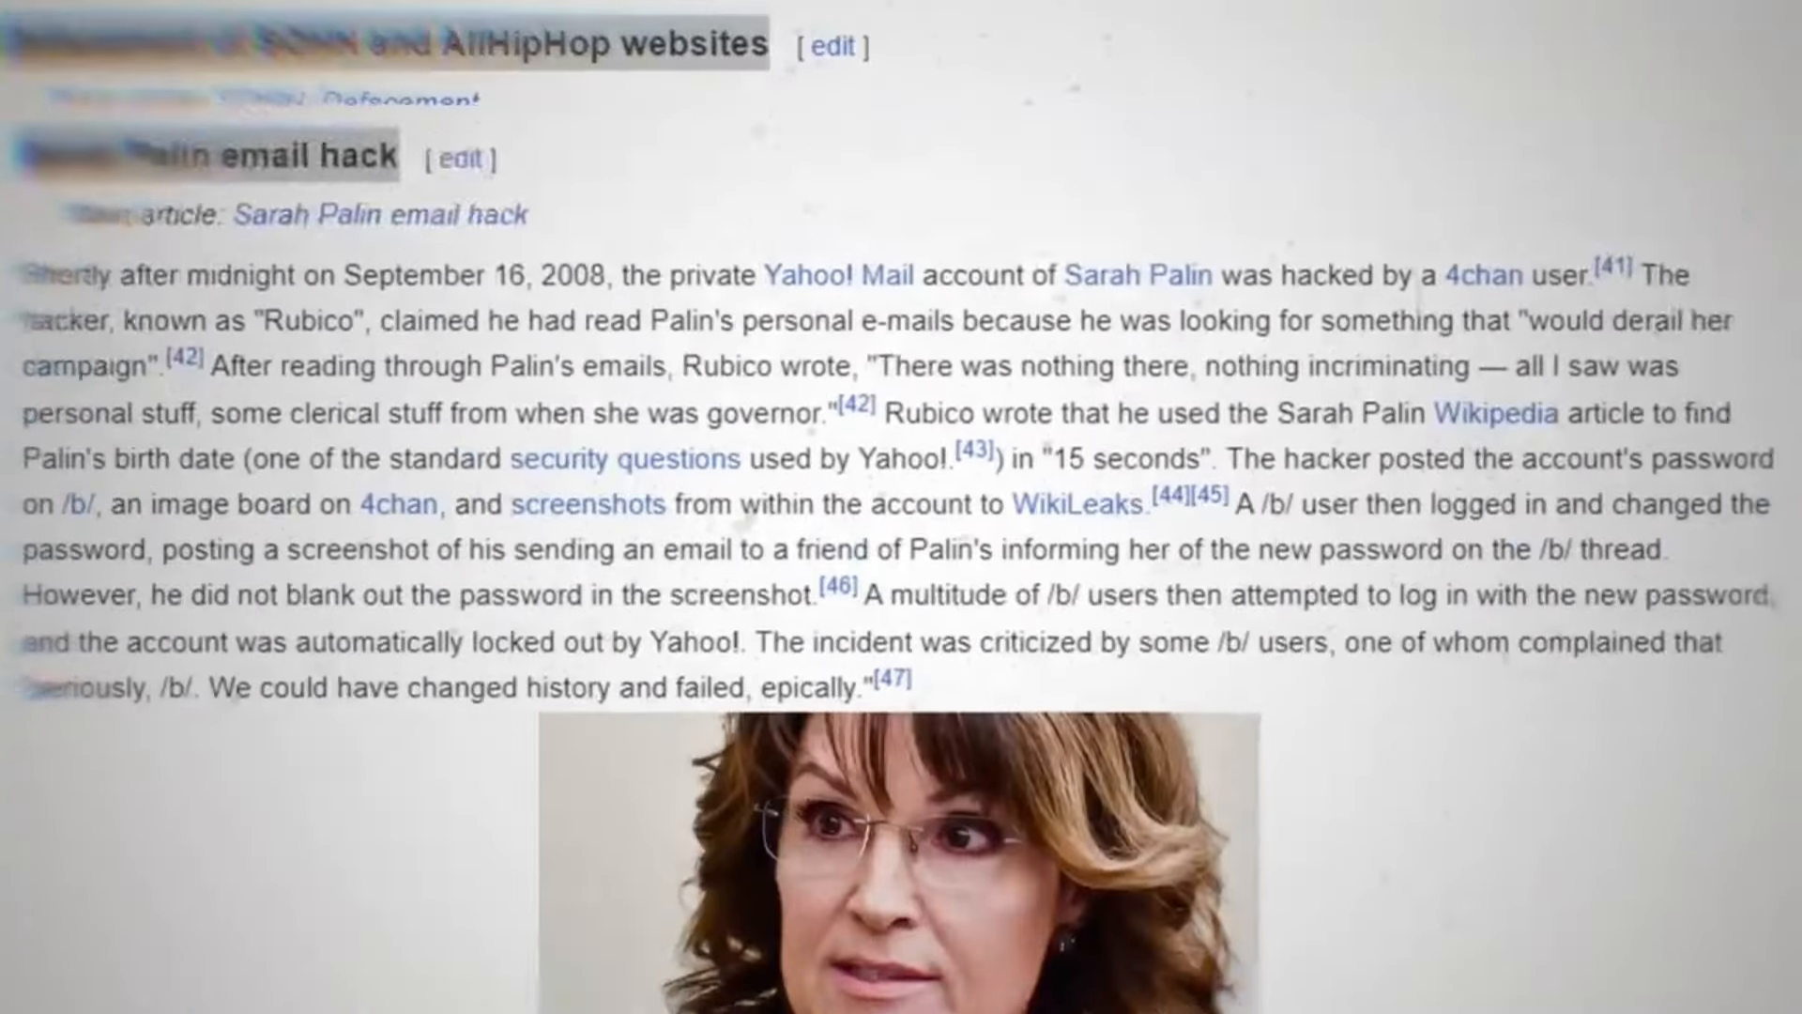